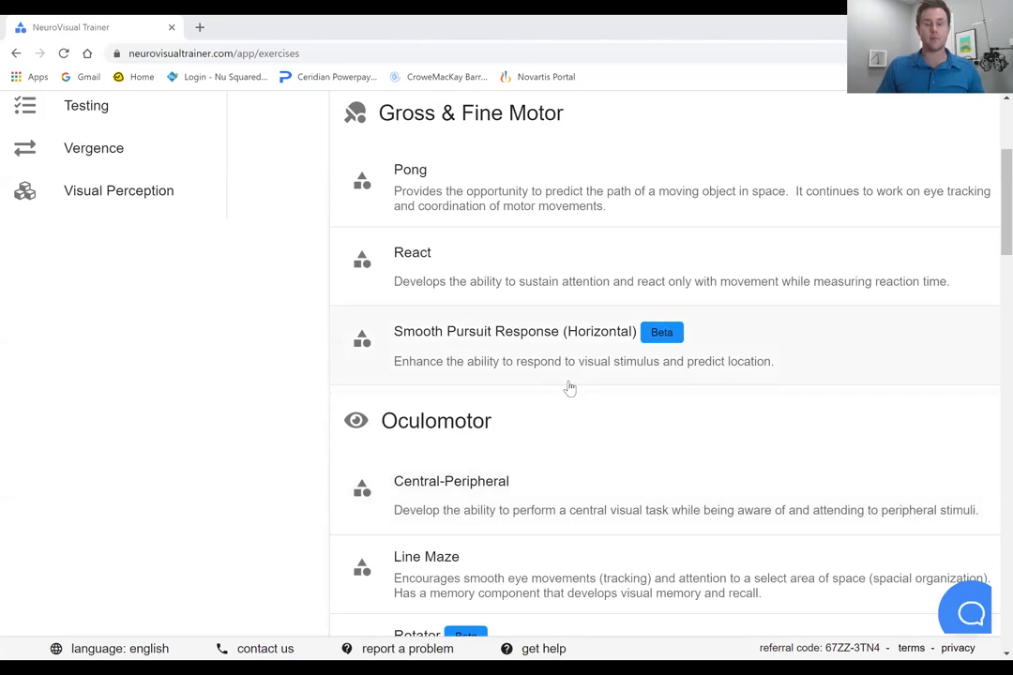
# Scroll the exercise list and open the Smooth Pursuit Response (Horizontal) settings.
pyautogui.scroll(3)
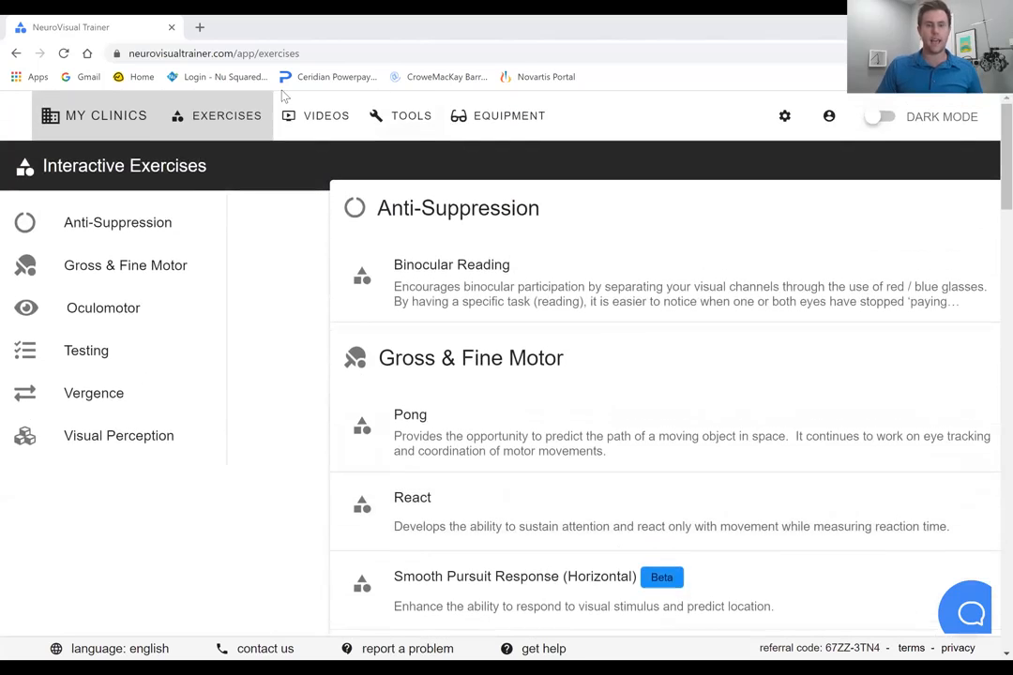
pyautogui.moveTo(514, 361)
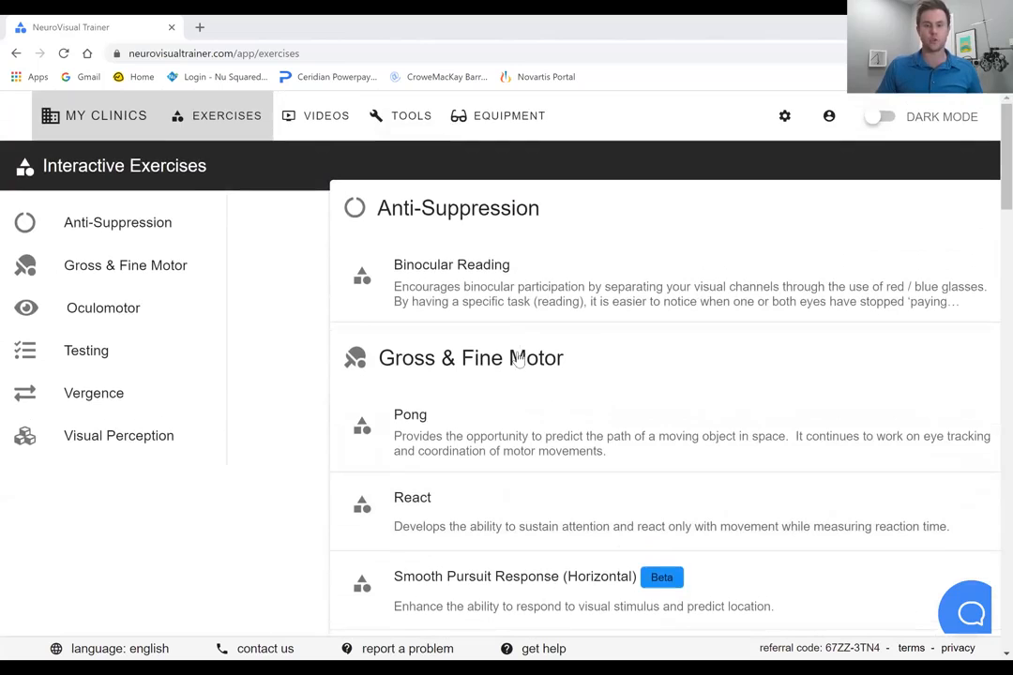
pyautogui.scroll(-3)
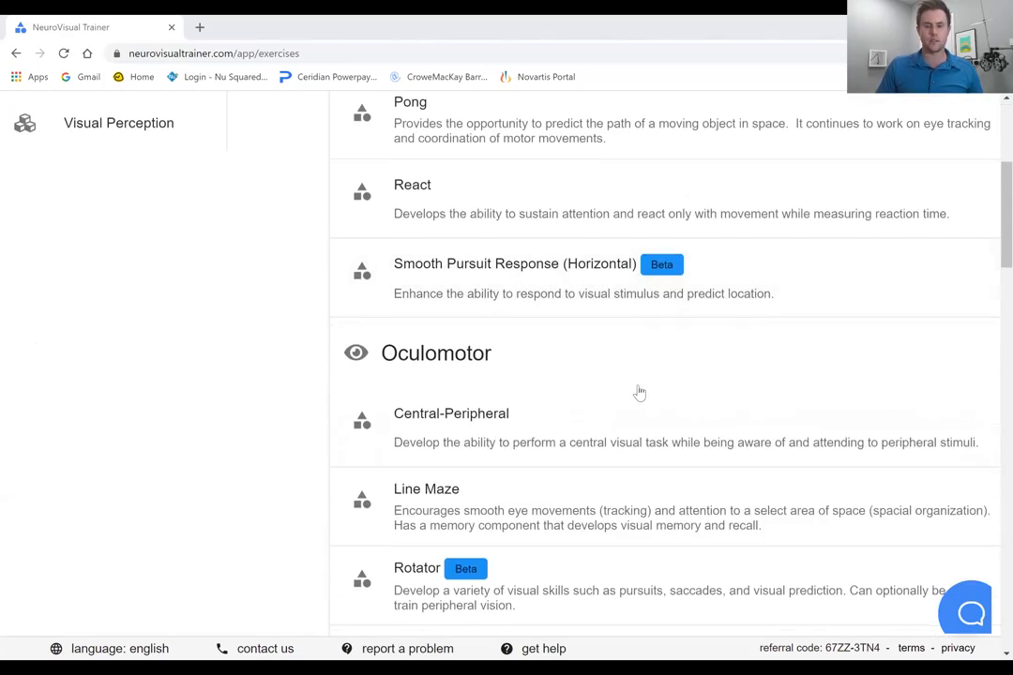
pyautogui.scroll(3)
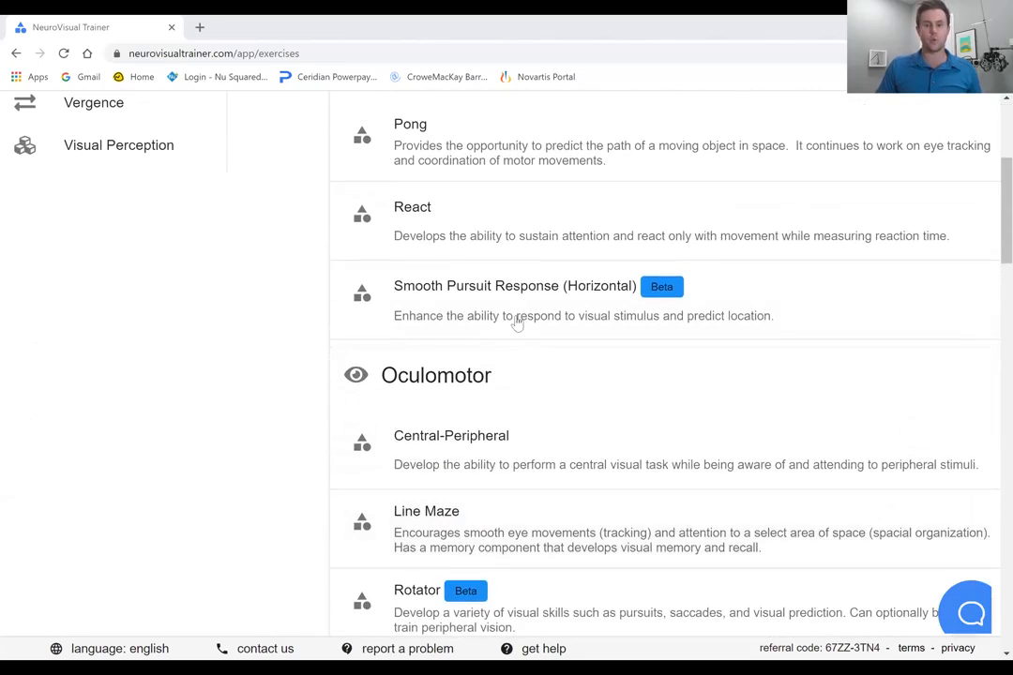
pyautogui.click(513, 286)
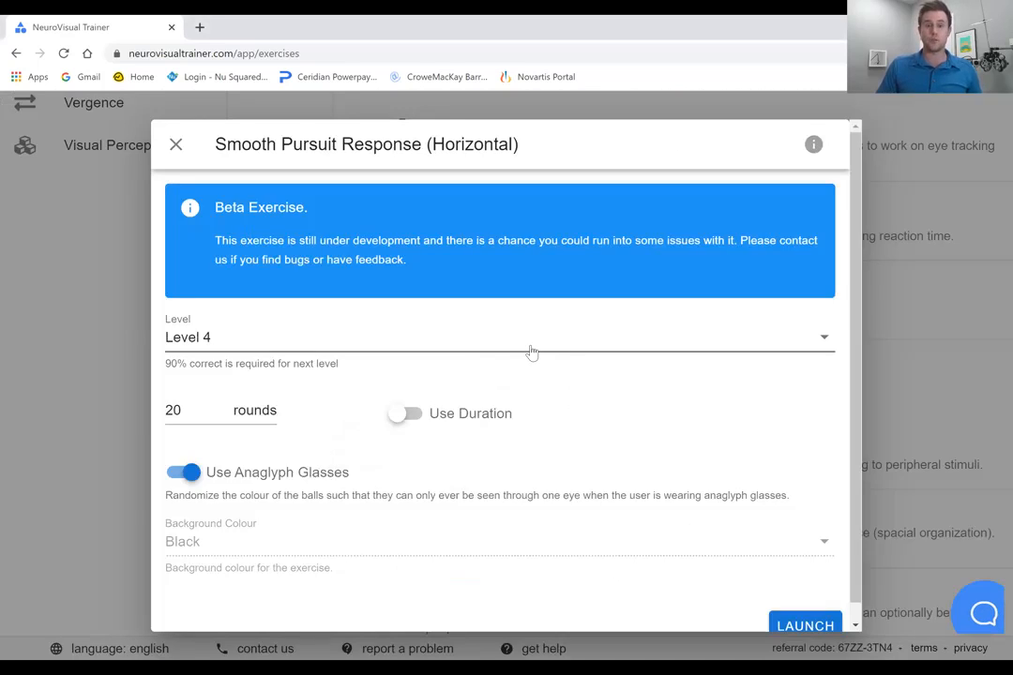
pyautogui.moveTo(430, 353)
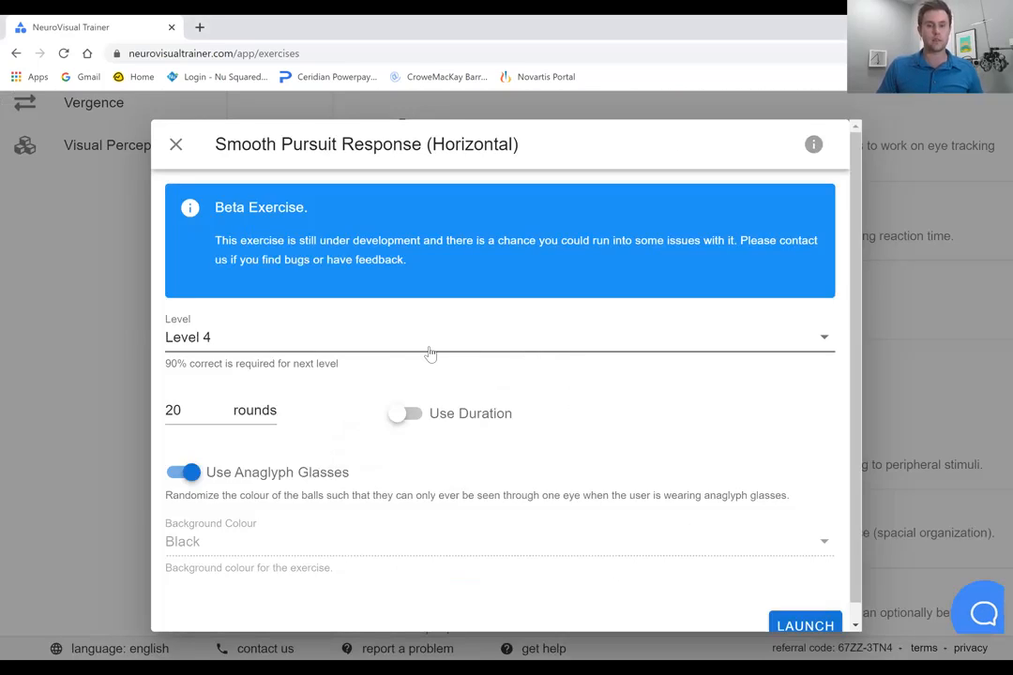
pyautogui.moveTo(414, 353)
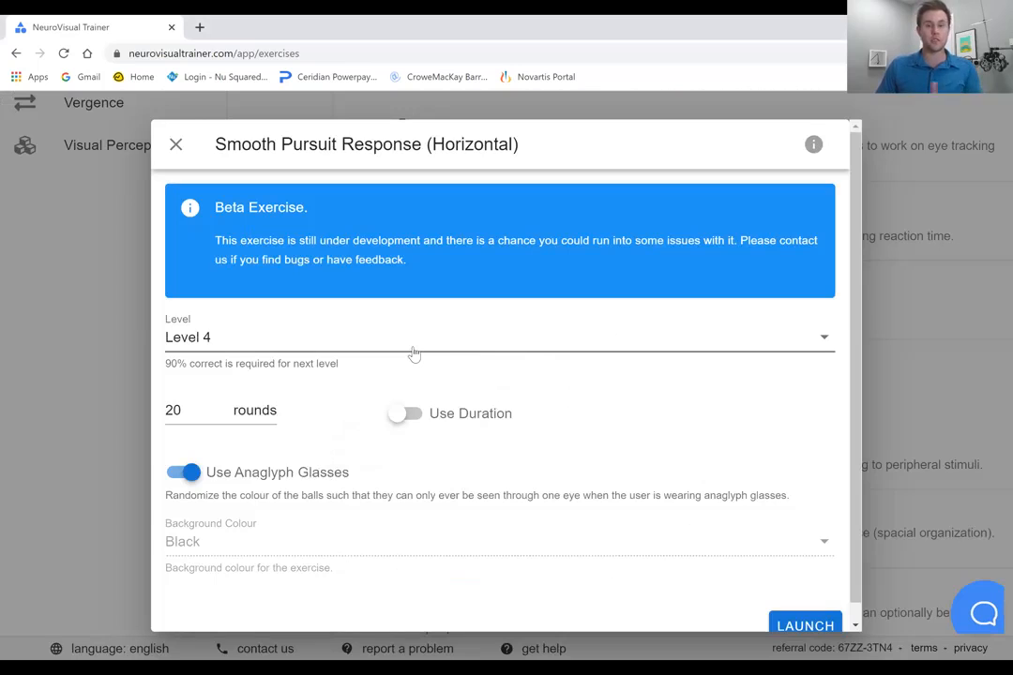
# Set the difficulty to Level 3, keeping a round-based session rather than a duration.
pyautogui.click(500, 337)
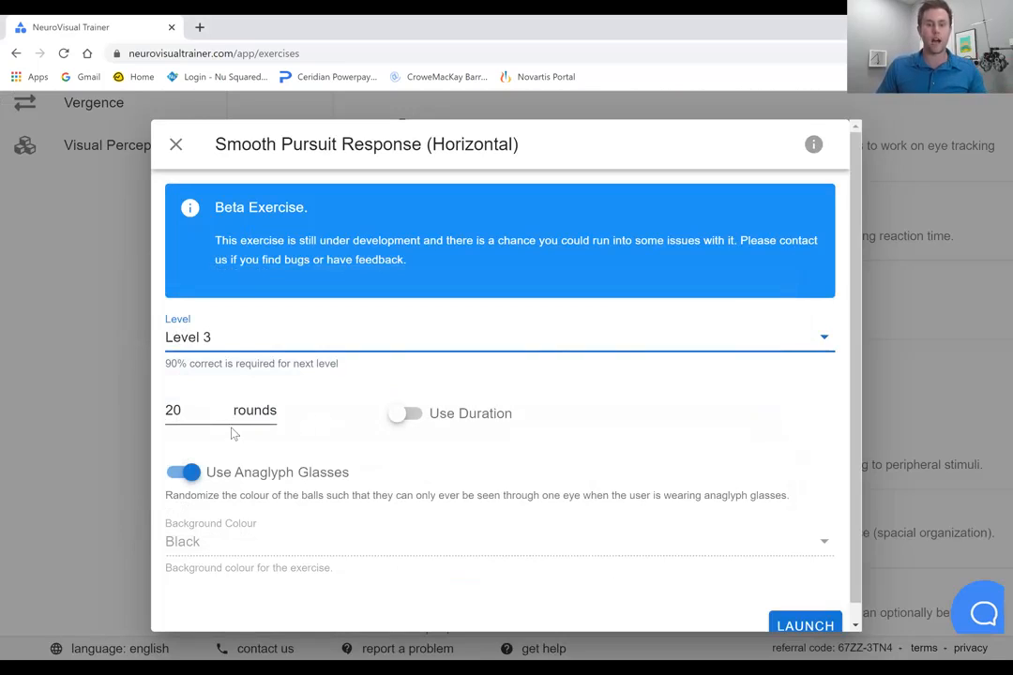
pyautogui.click(405, 413)
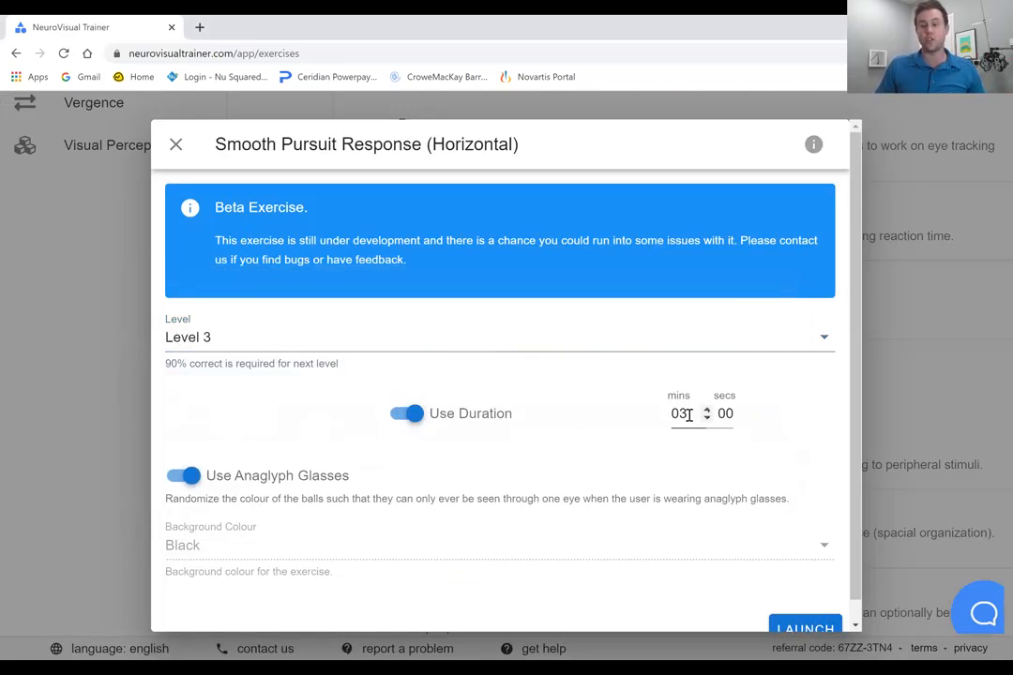
pyautogui.click(406, 413)
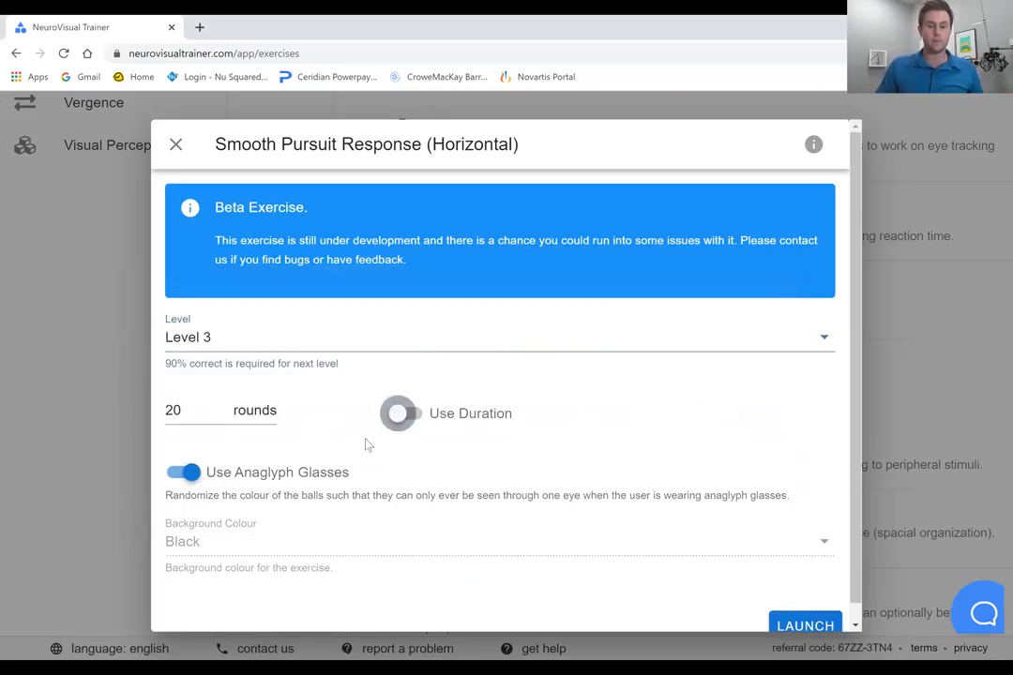
# With anaglyph glasses left on, launch the Level 3 exercise and start it full screen.
pyautogui.click(182, 471)
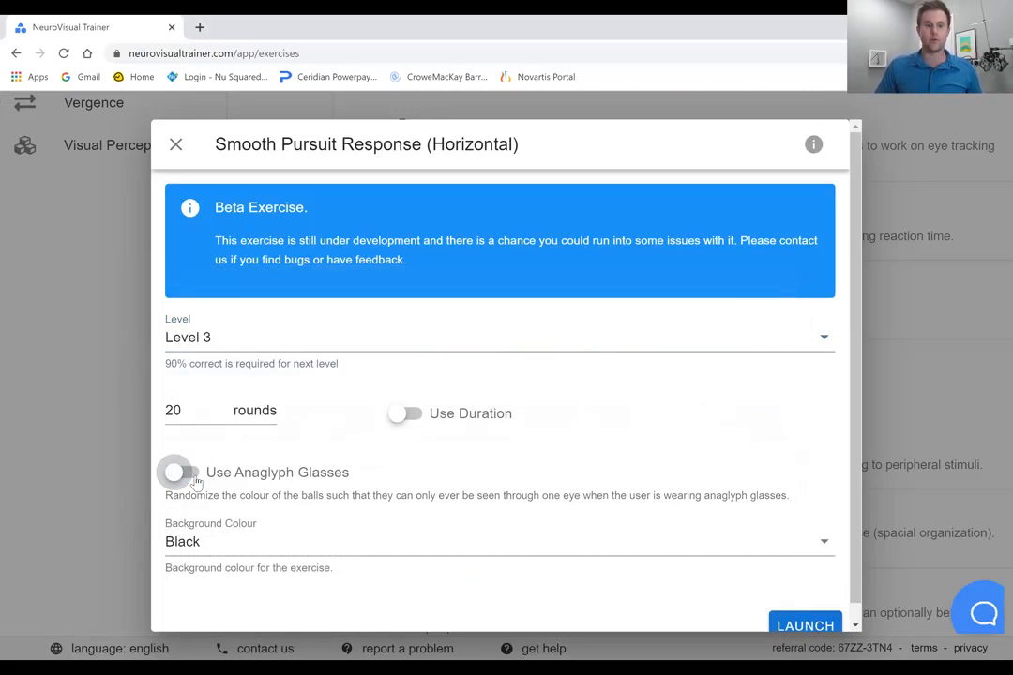
pyautogui.click(181, 472)
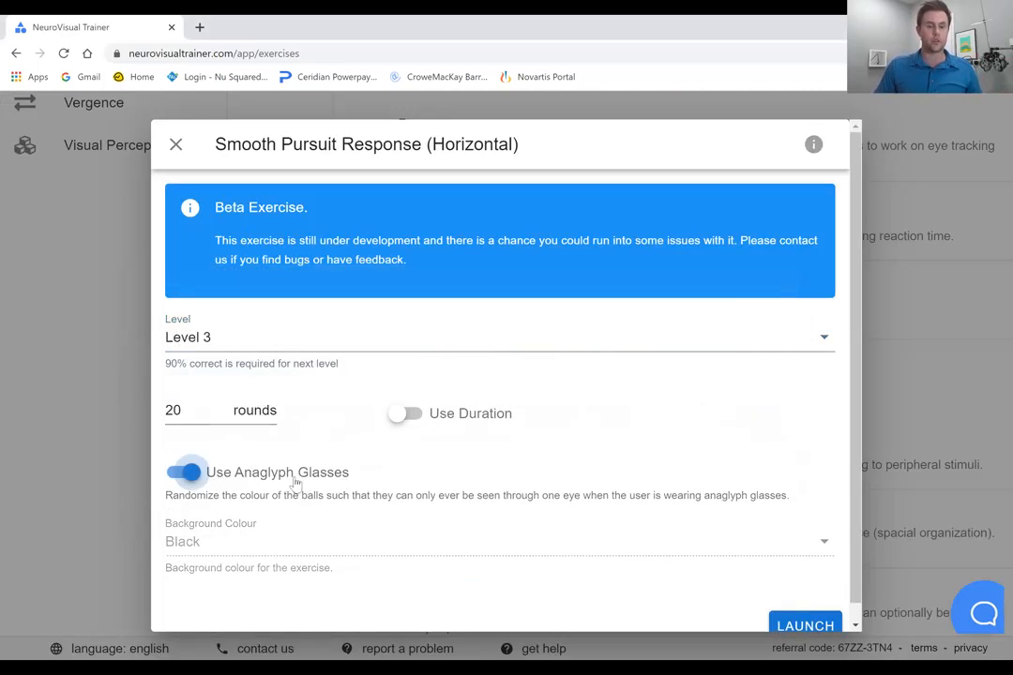
pyautogui.moveTo(401, 509)
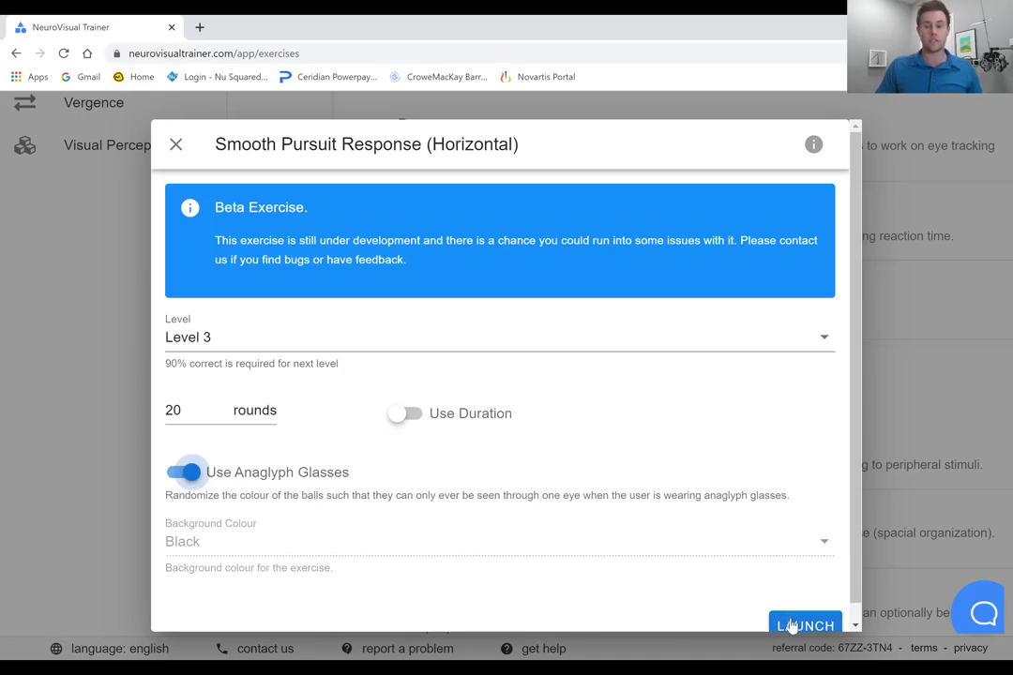
pyautogui.click(804, 625)
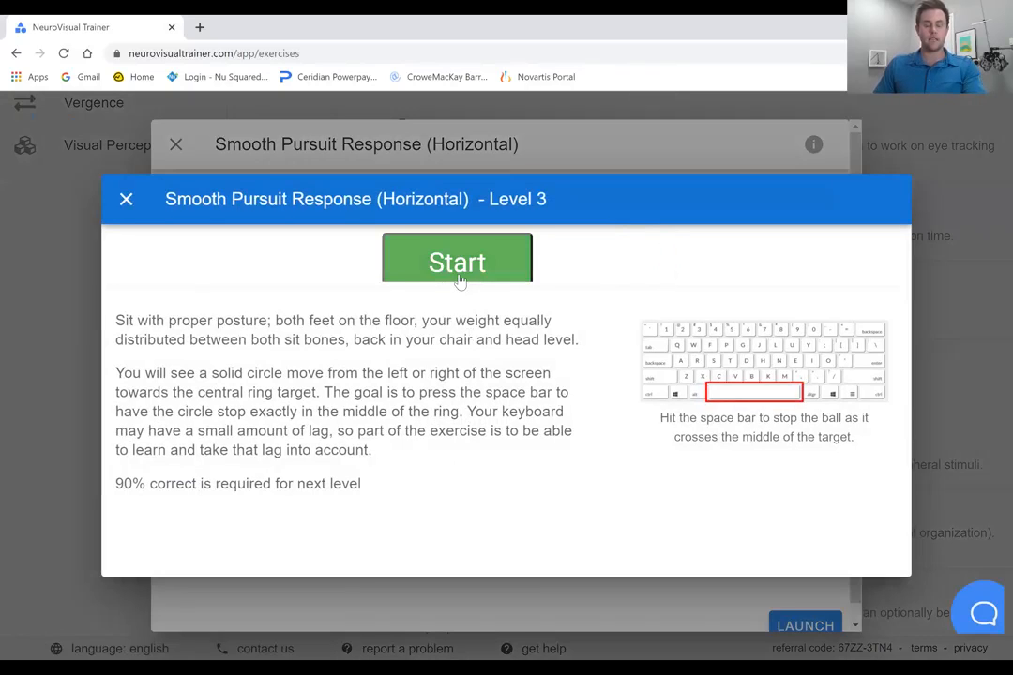
pyautogui.click(456, 262)
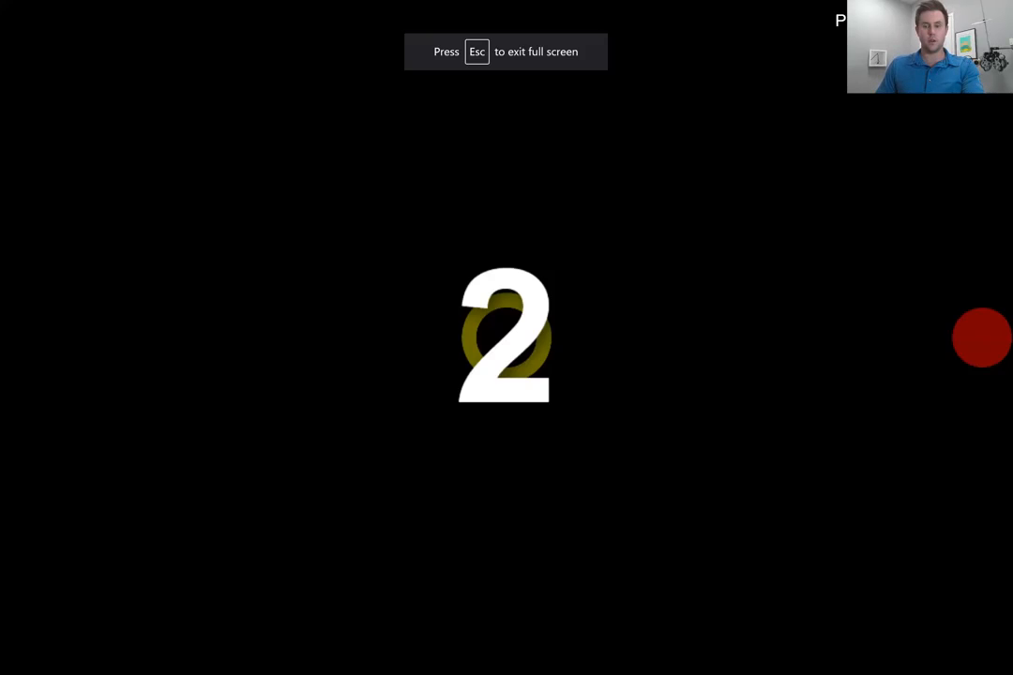